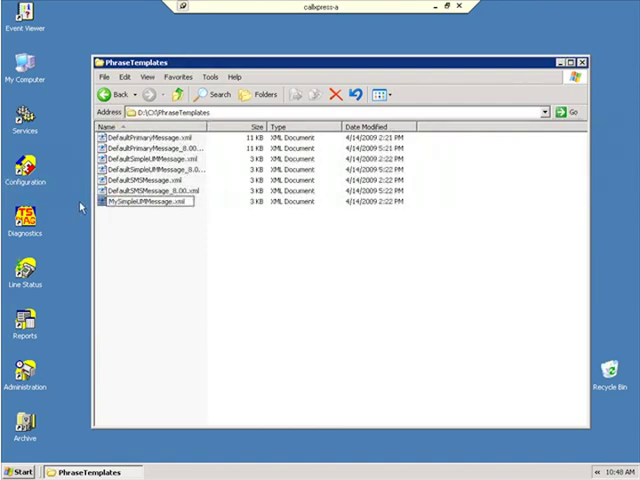
Open MySimpleUMMessage.xml from the PhraseTemplates folder in Notepad for editing
{"action": "double_click", "coordinate": [144, 200]}
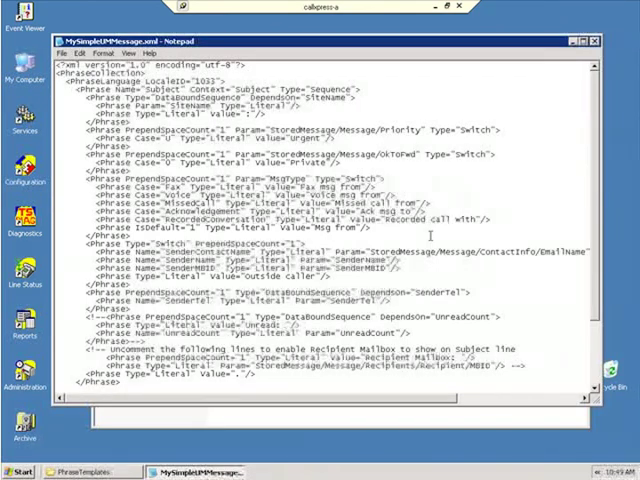
{"action": "double_click", "coordinate": [96, 72]}
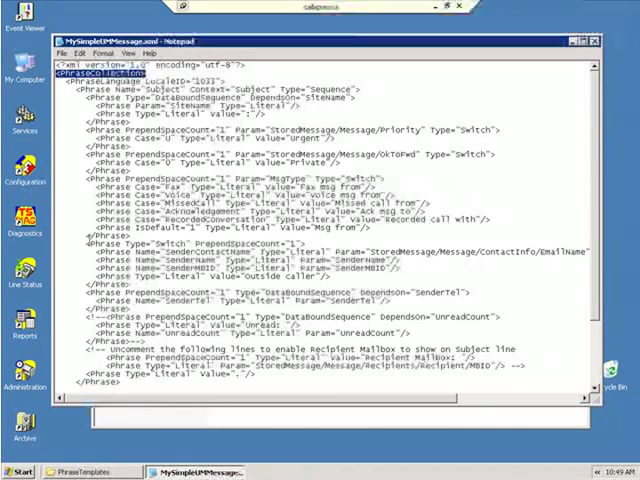